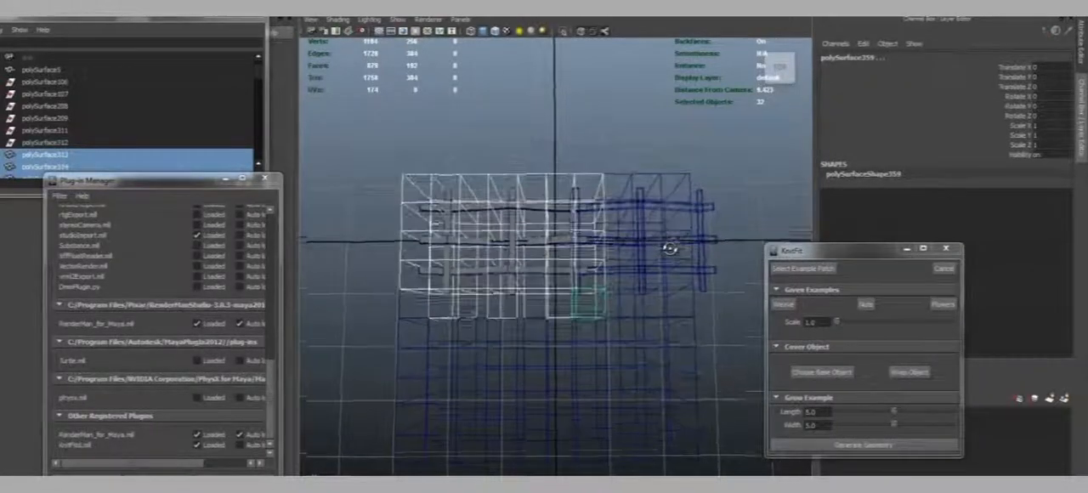
Step: Delete the large generated grid so only the small three-strand weave patch remains
drag(672, 250, 706, 223)
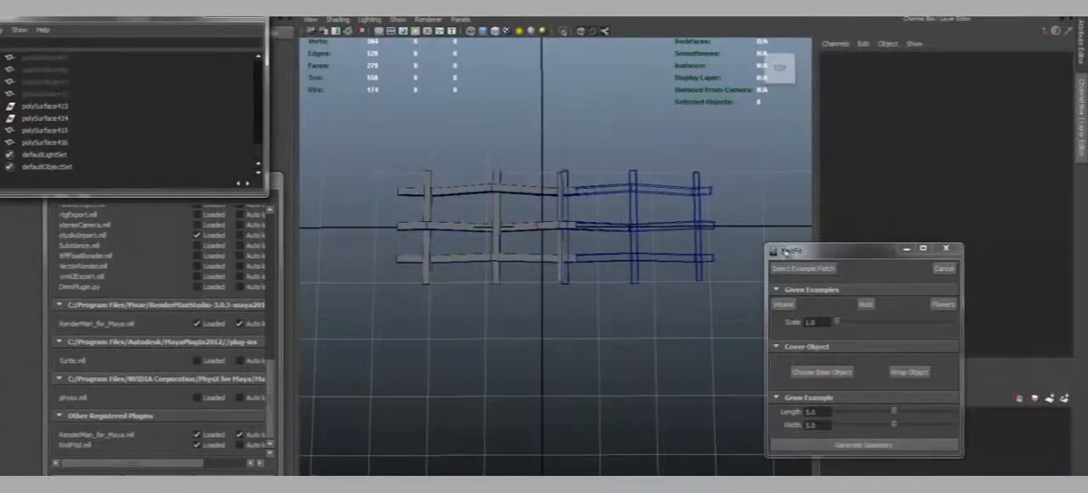
Step: Select polySurface415 and the crossed-strand surfaces (polySurface107–110) in the Outliner
click(44, 131)
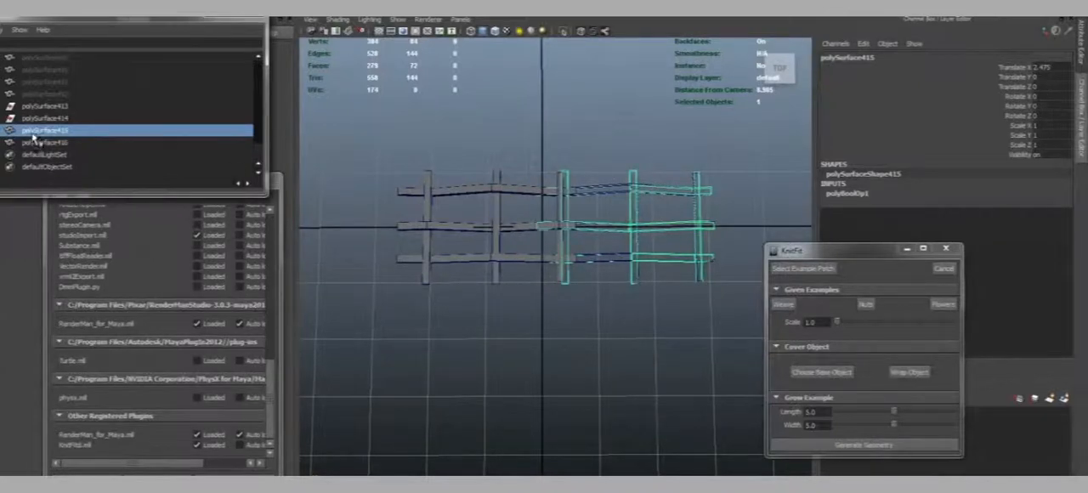
click(45, 142)
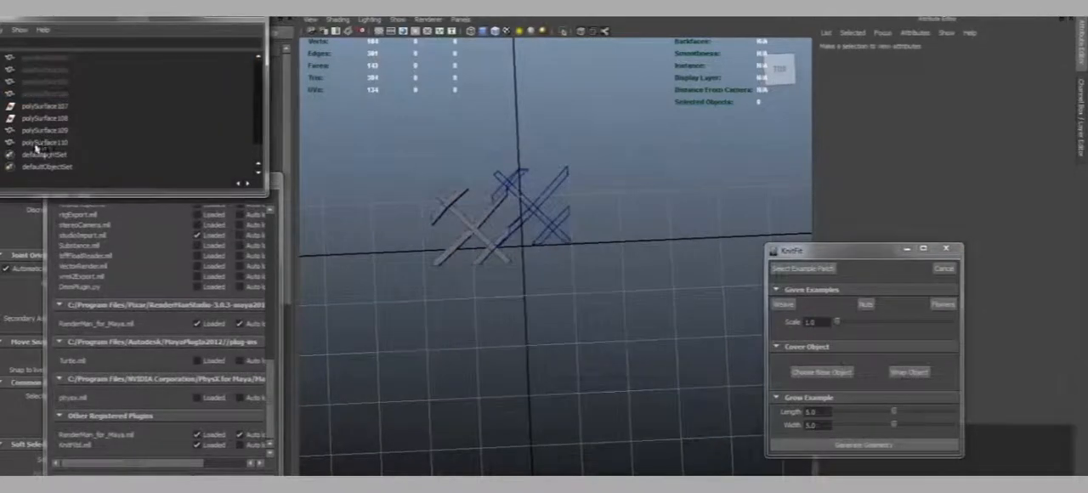
click(44, 142)
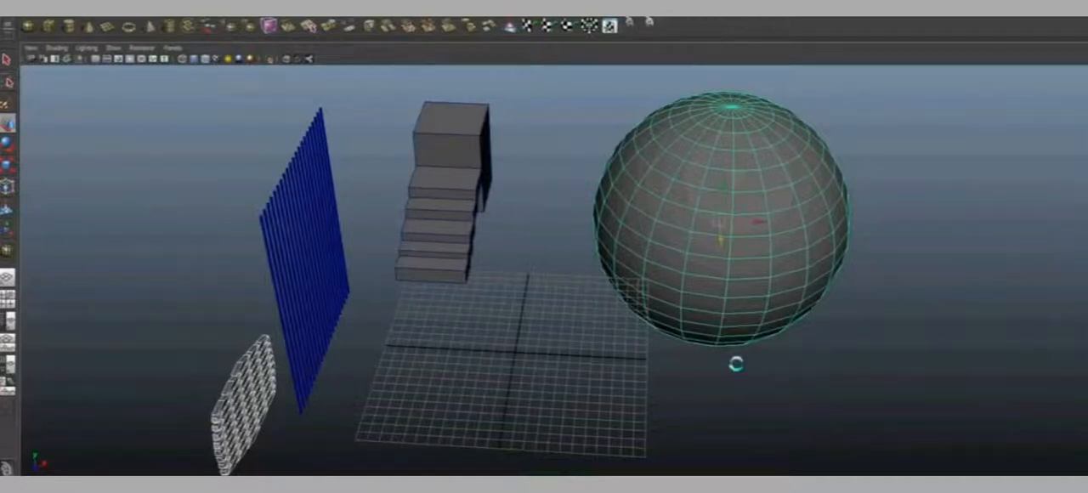
mouse_move(553, 219)
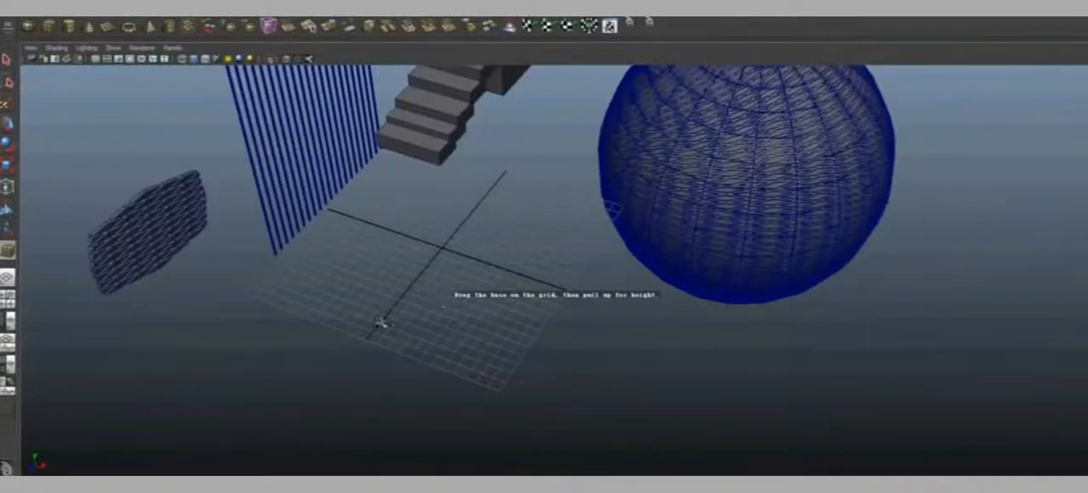
Step: Create a strand-covered cube and drag it to the right of the sphere
drag(380, 321, 587, 315)
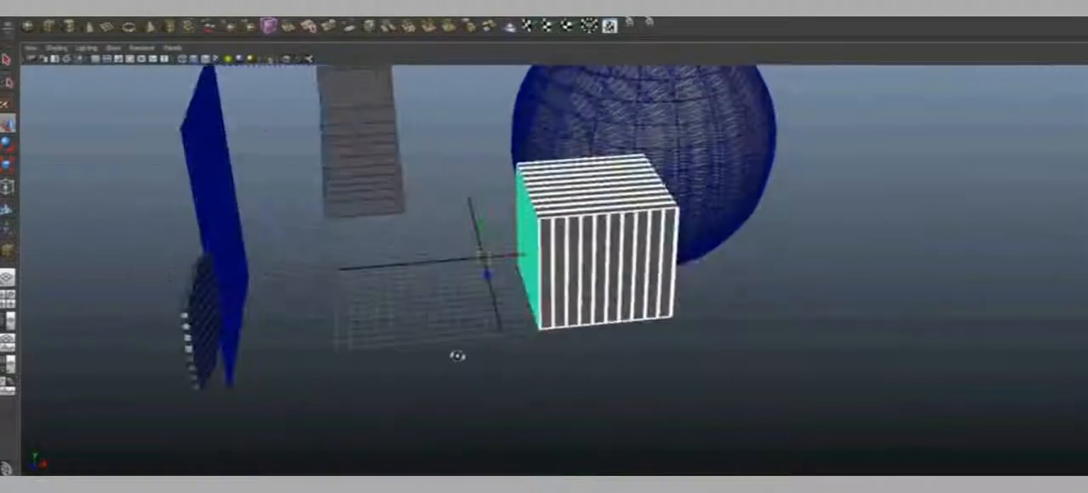
drag(595, 247, 926, 213)
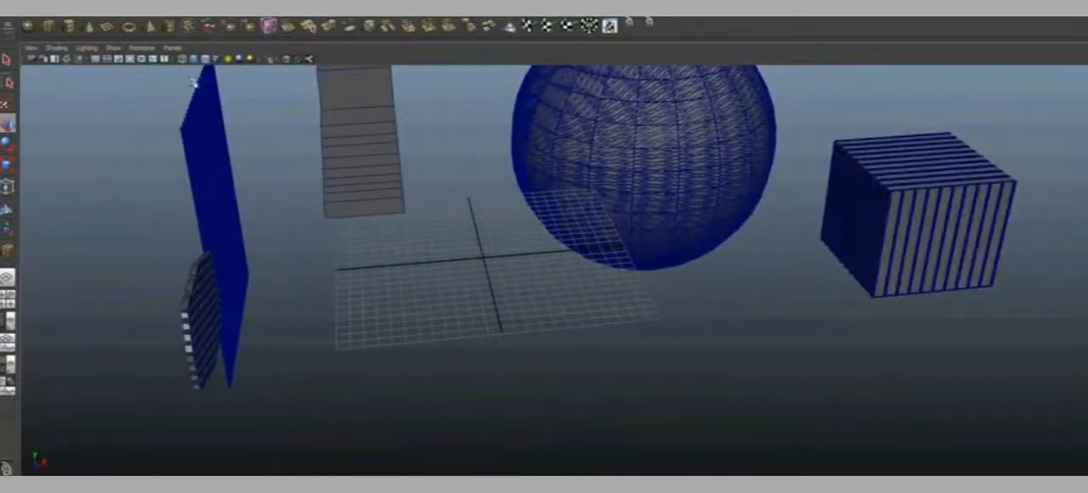